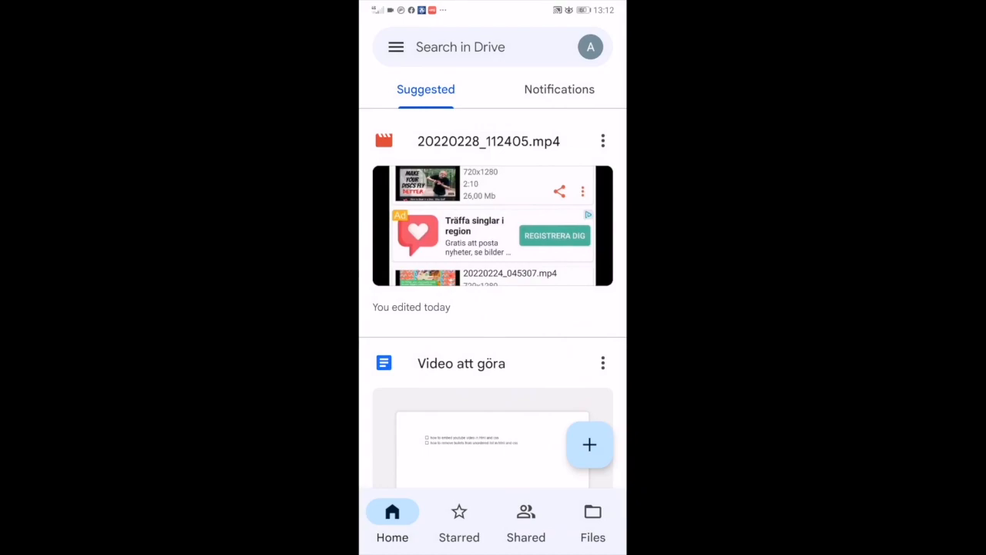
# Switch to the Files view and scroll My Drive down to the 20220223 videos.
pyautogui.click(592, 522)
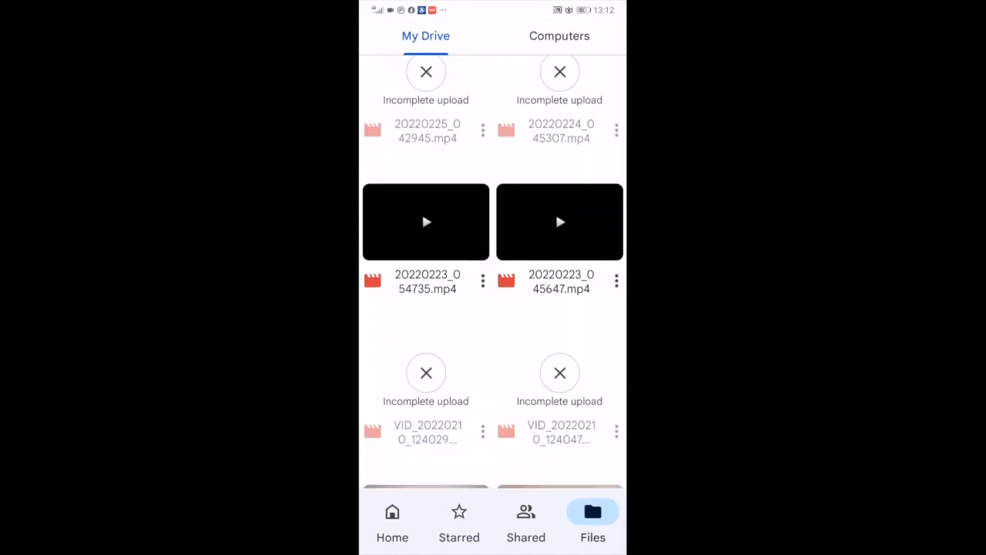
pyautogui.scroll(-3)
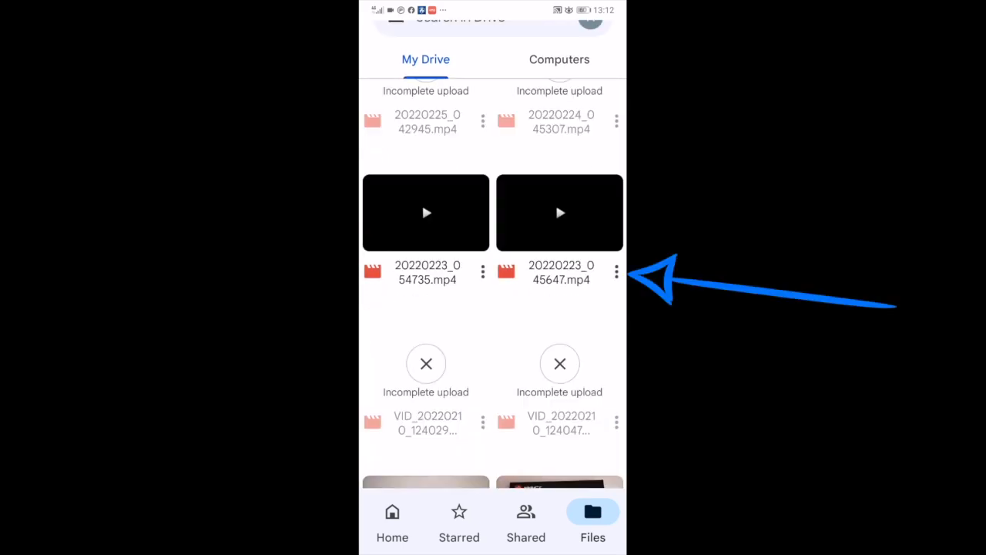
# Move 20220223_045647.mp4 to the trash from its options menu.
pyautogui.click(617, 272)
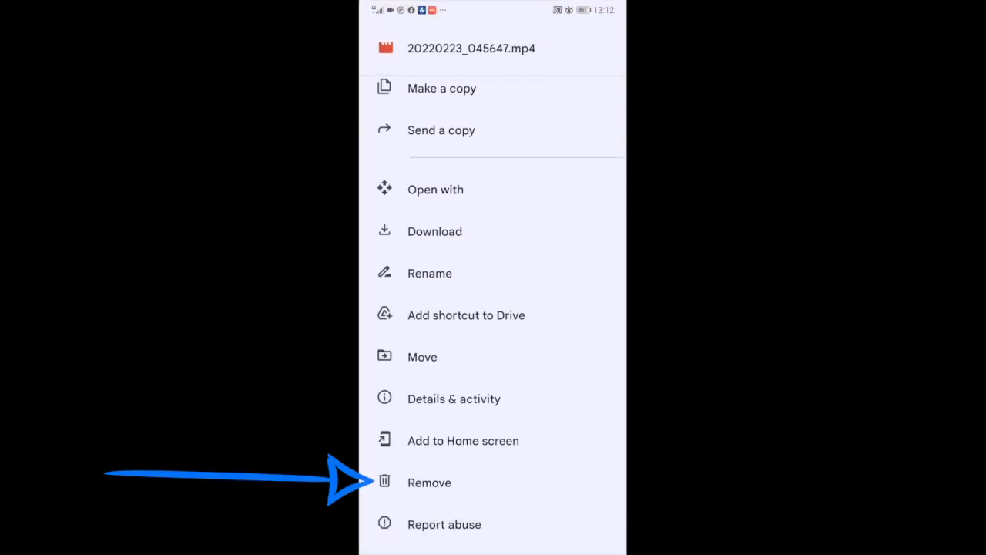
pyautogui.click(429, 482)
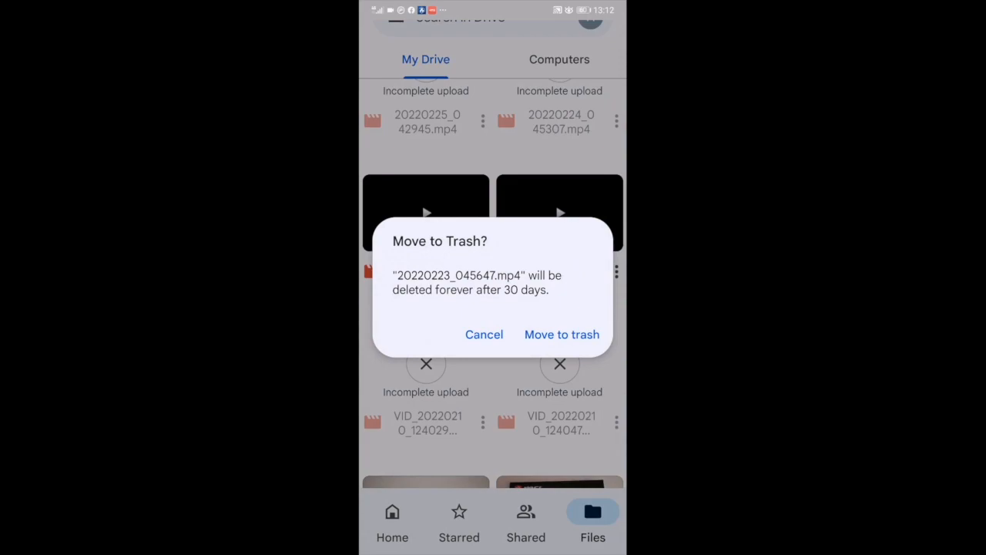
pyautogui.click(562, 334)
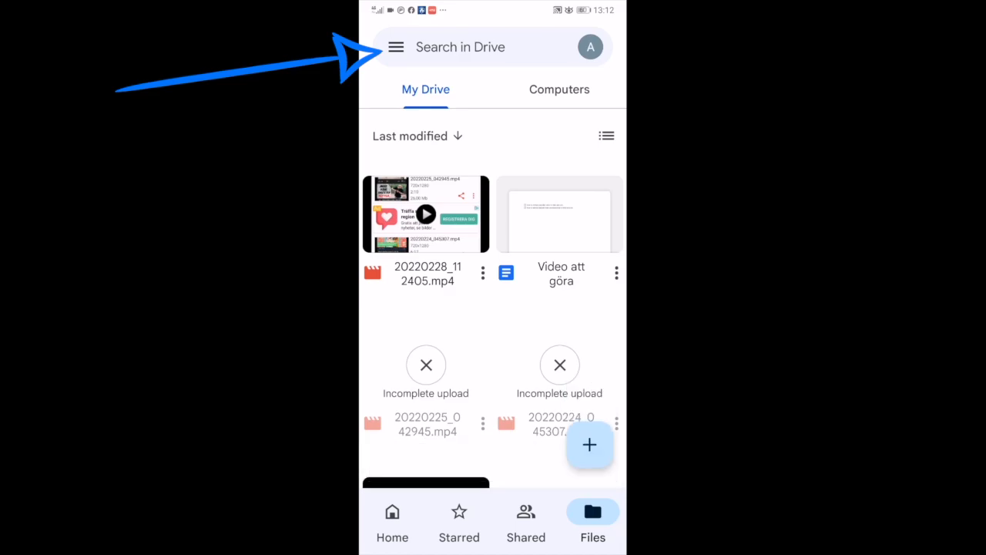
# Go to the Trash section from the side menu.
pyautogui.click(396, 47)
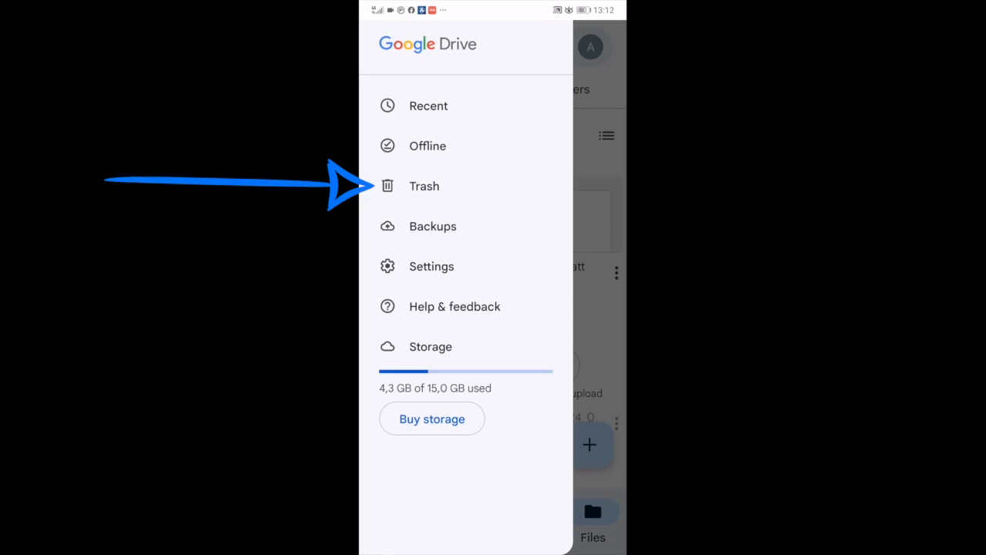
pyautogui.click(423, 186)
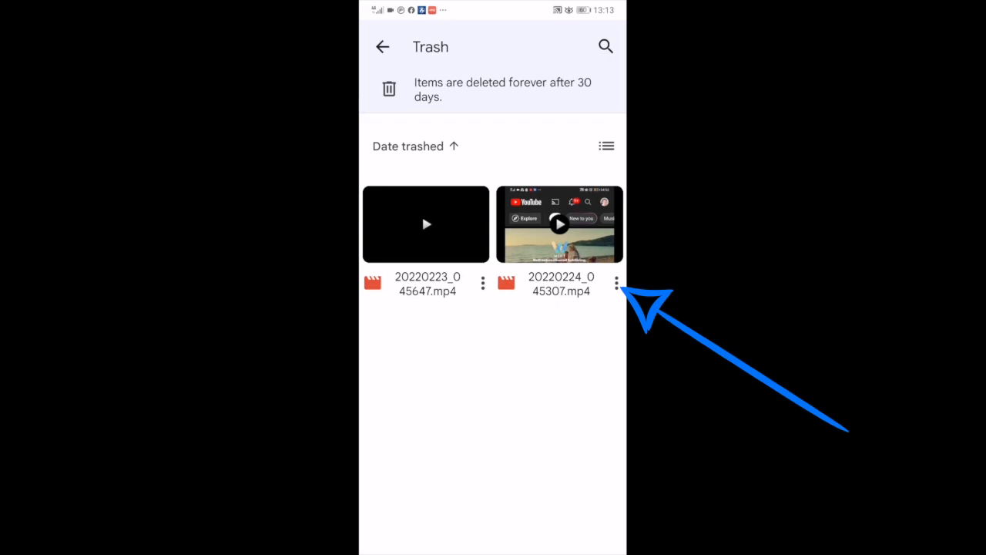
# Permanently delete the trashed video 20220224_045307.mp4 via Delete forever.
pyautogui.click(615, 283)
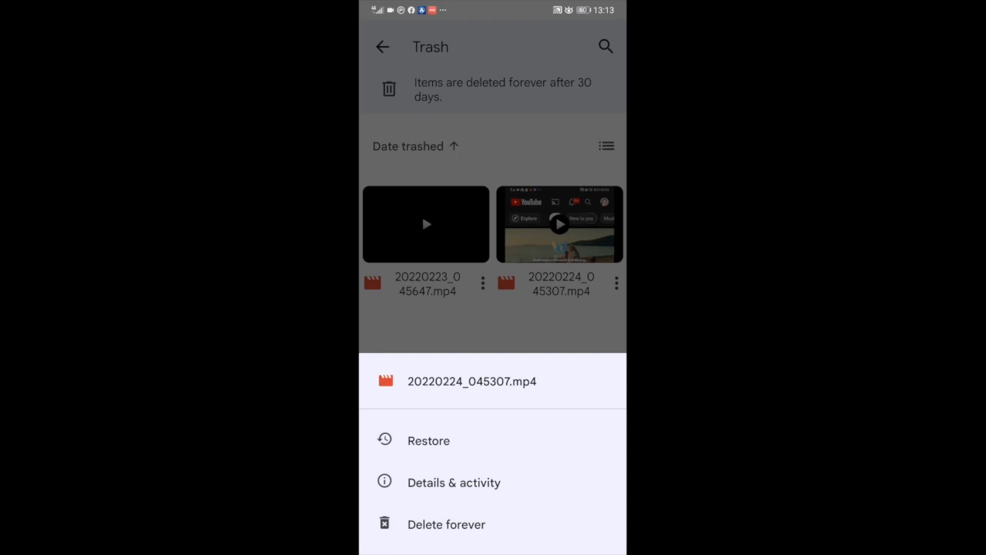
pyautogui.click(446, 524)
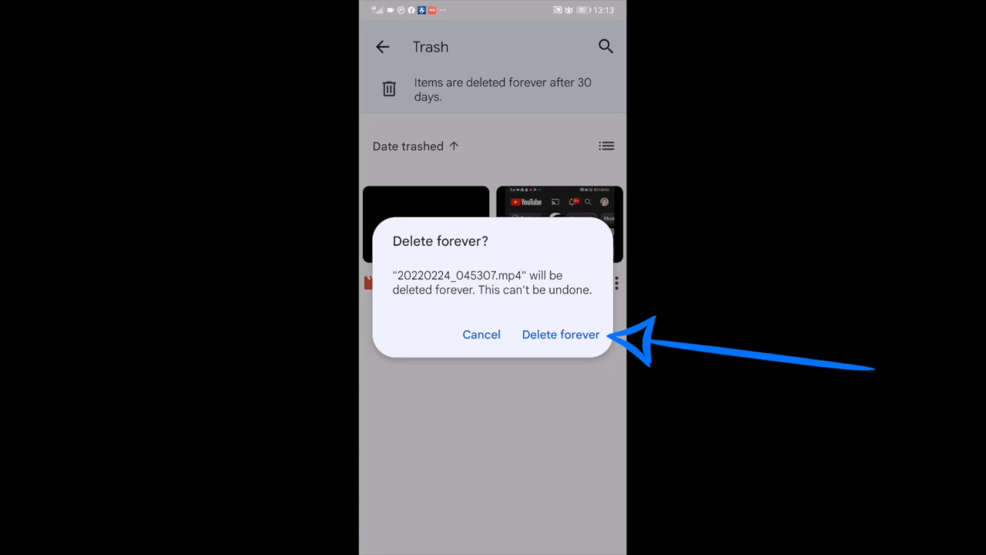
pyautogui.click(560, 334)
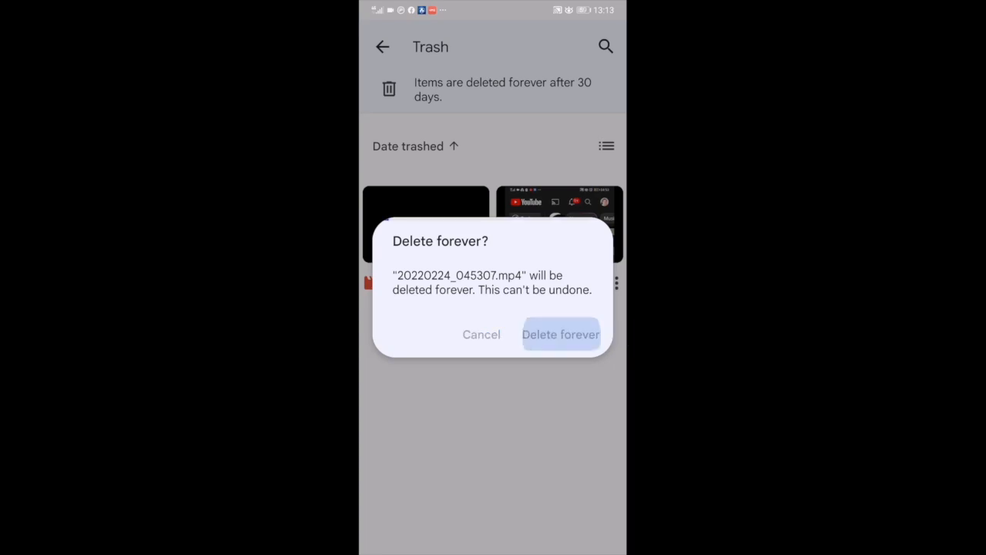
pyautogui.click(561, 334)
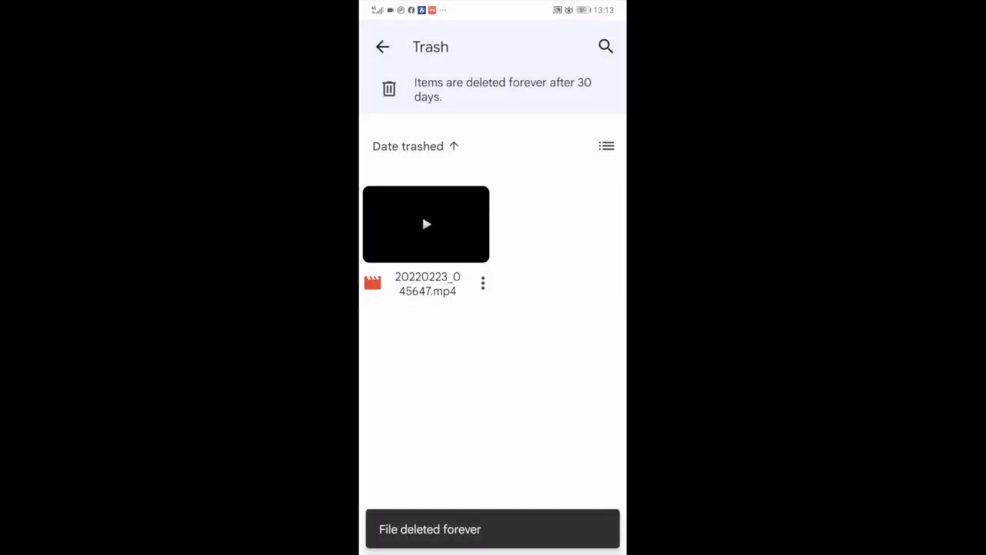